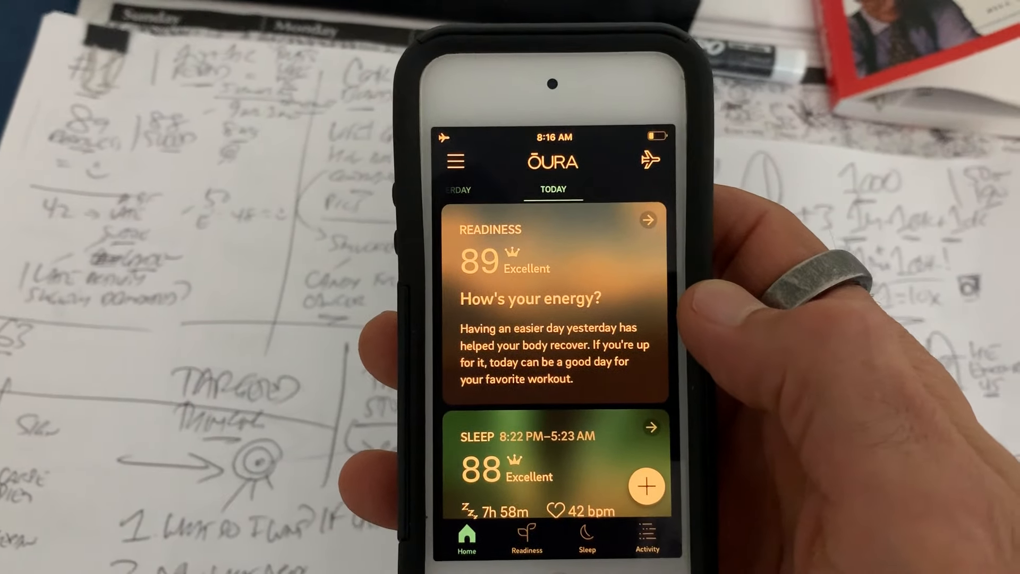
scroll(down, 3)
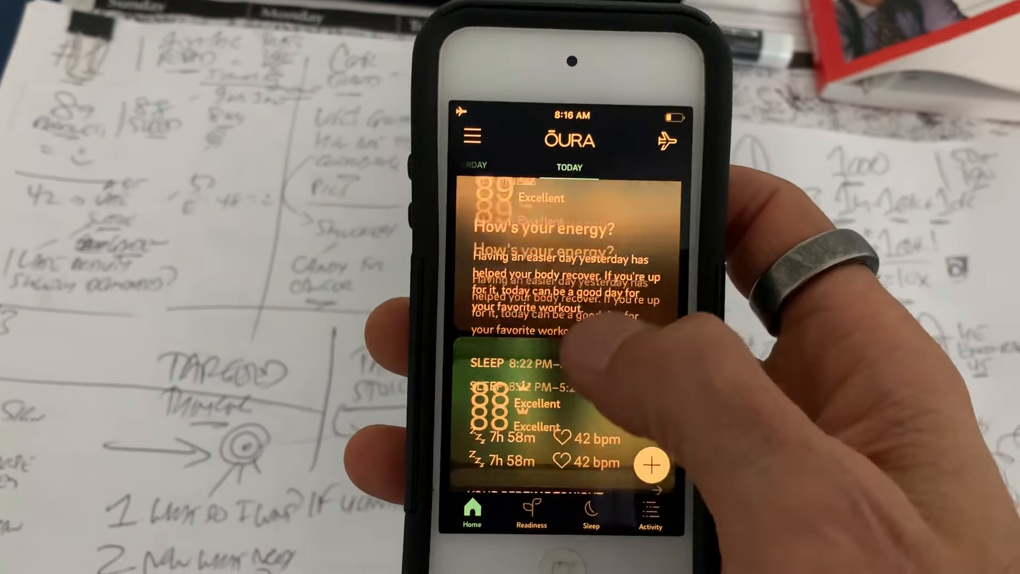